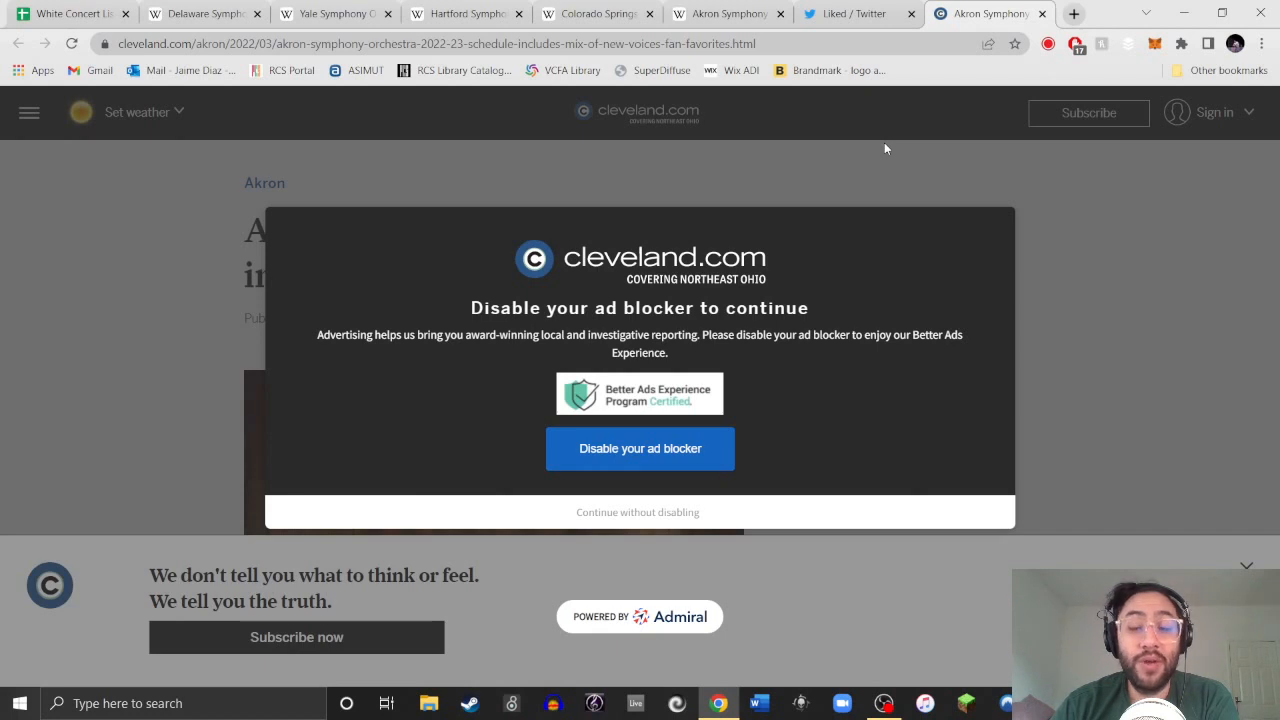
Dismiss the ad blocker notice to continue to the spreadsheet.
click(70, 12)
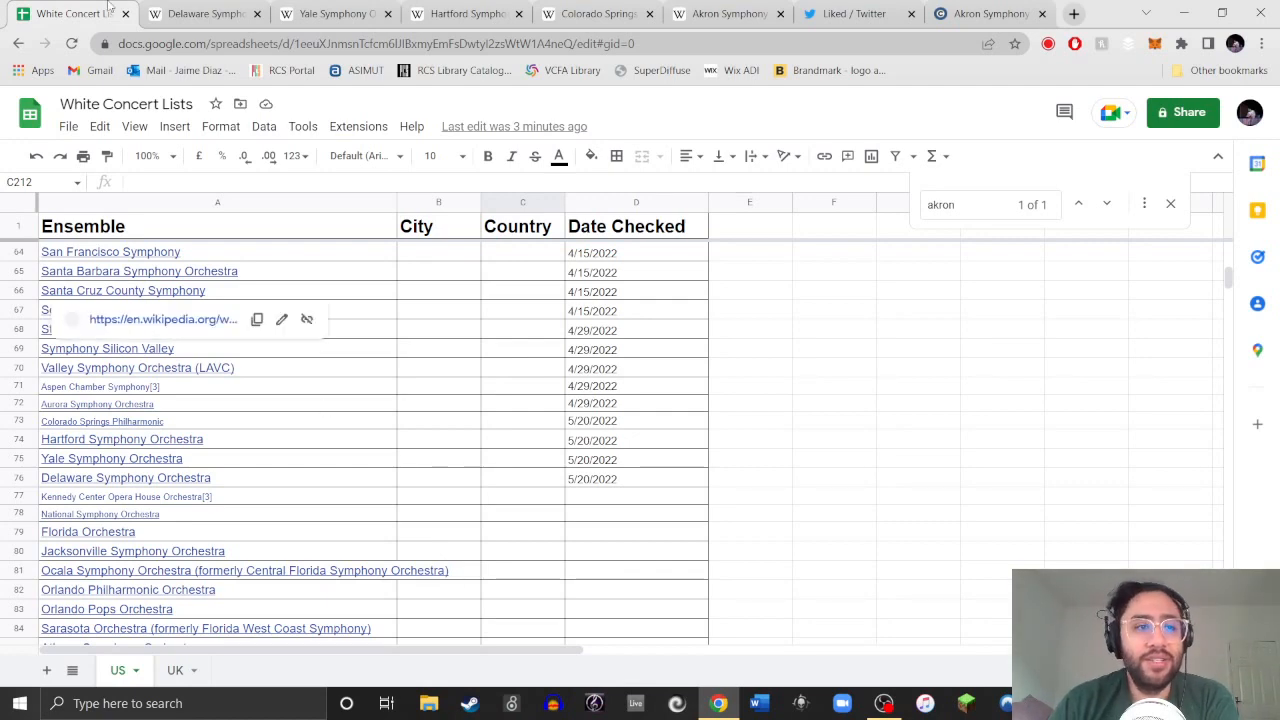
Return to the Akron Symphony 2022-23 article and read its opening paragraphs.
click(990, 12)
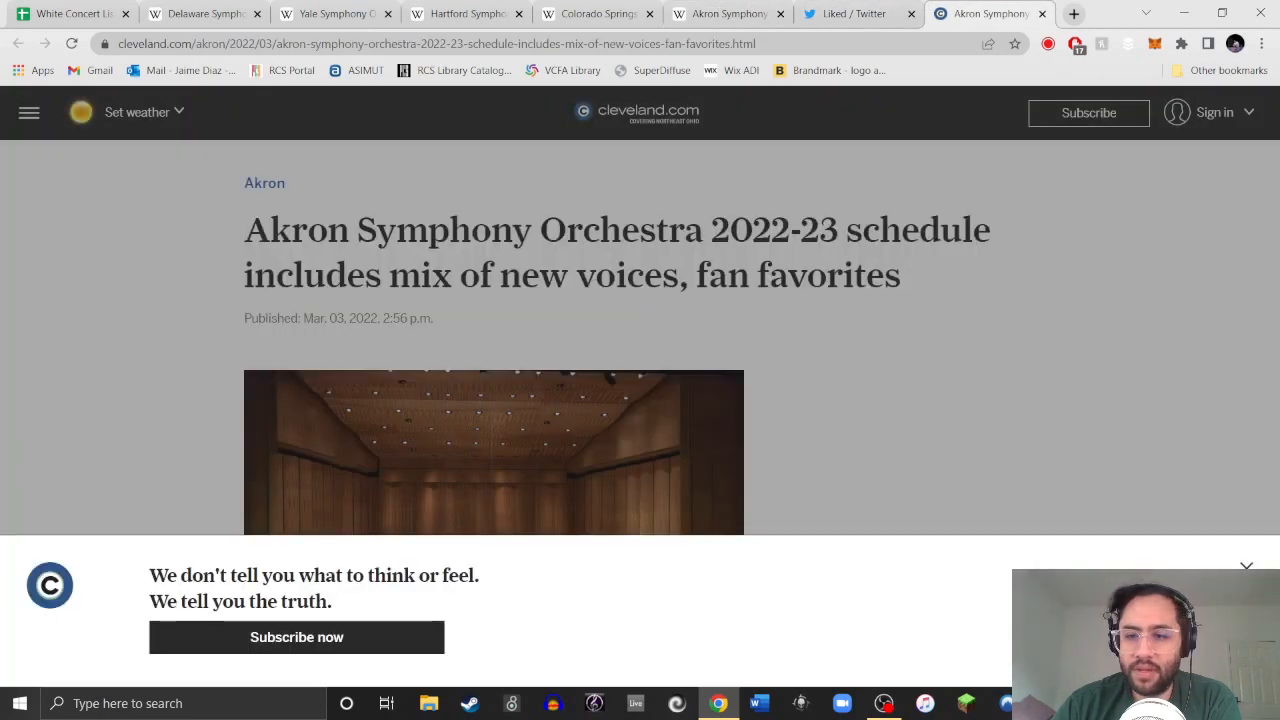
scroll(down, 3)
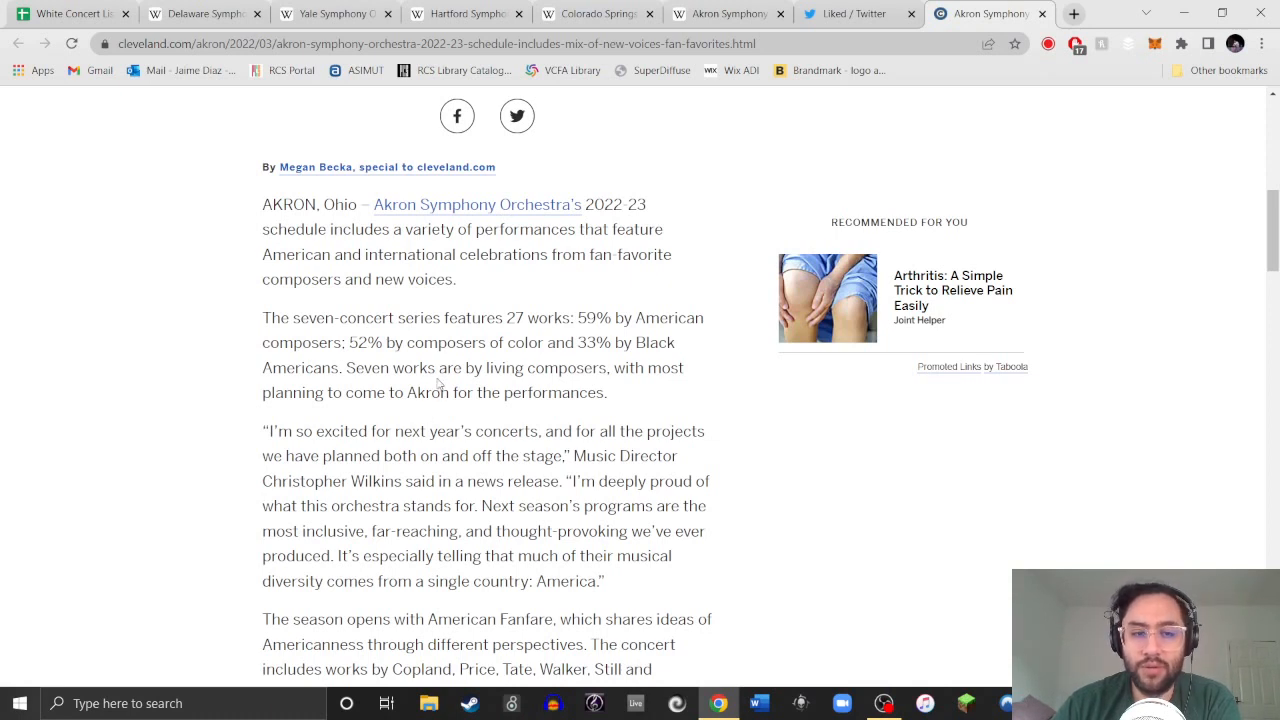
Scroll to the full lineup list for the 2022-23 season.
scroll(down, 3)
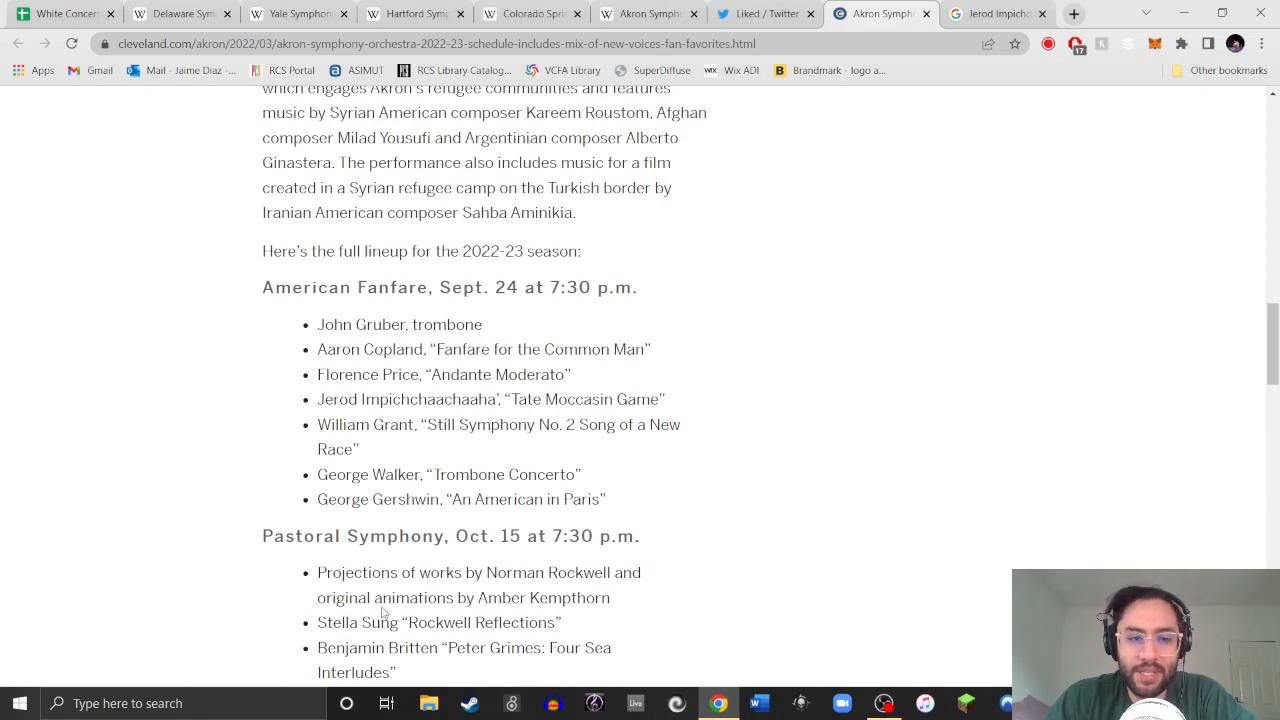
scroll(down, 3)
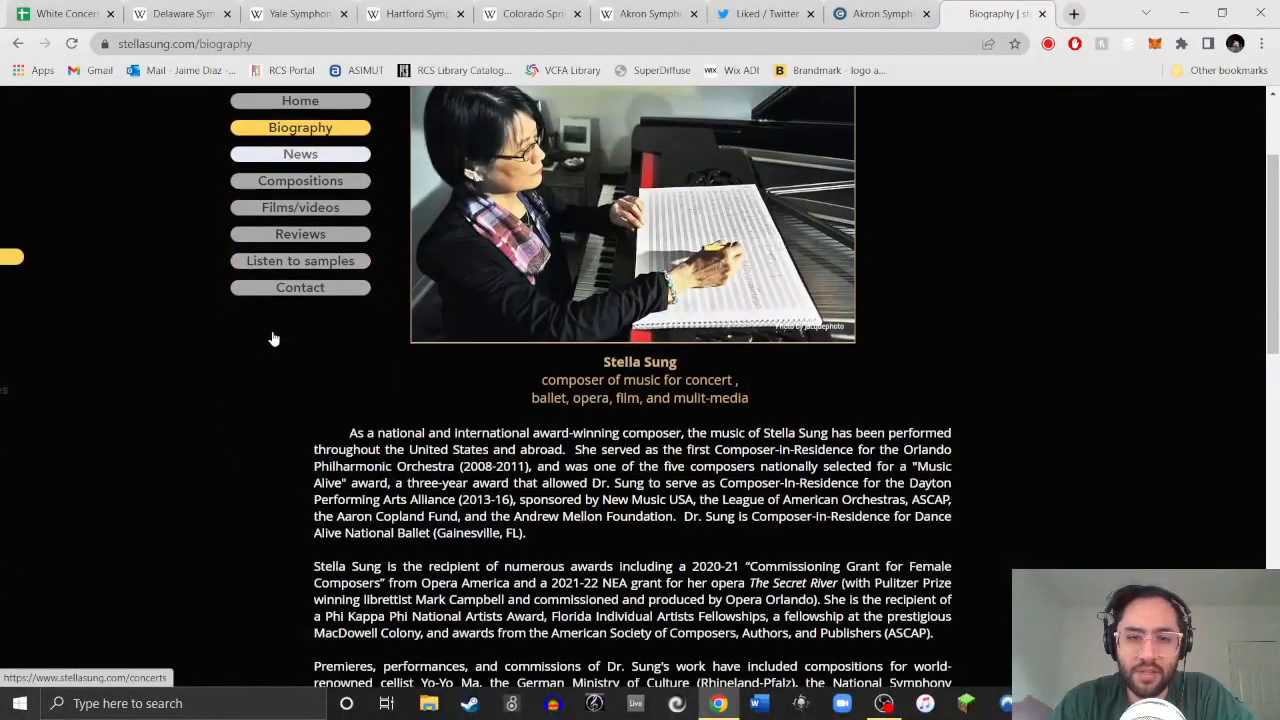
scroll(down, 3)
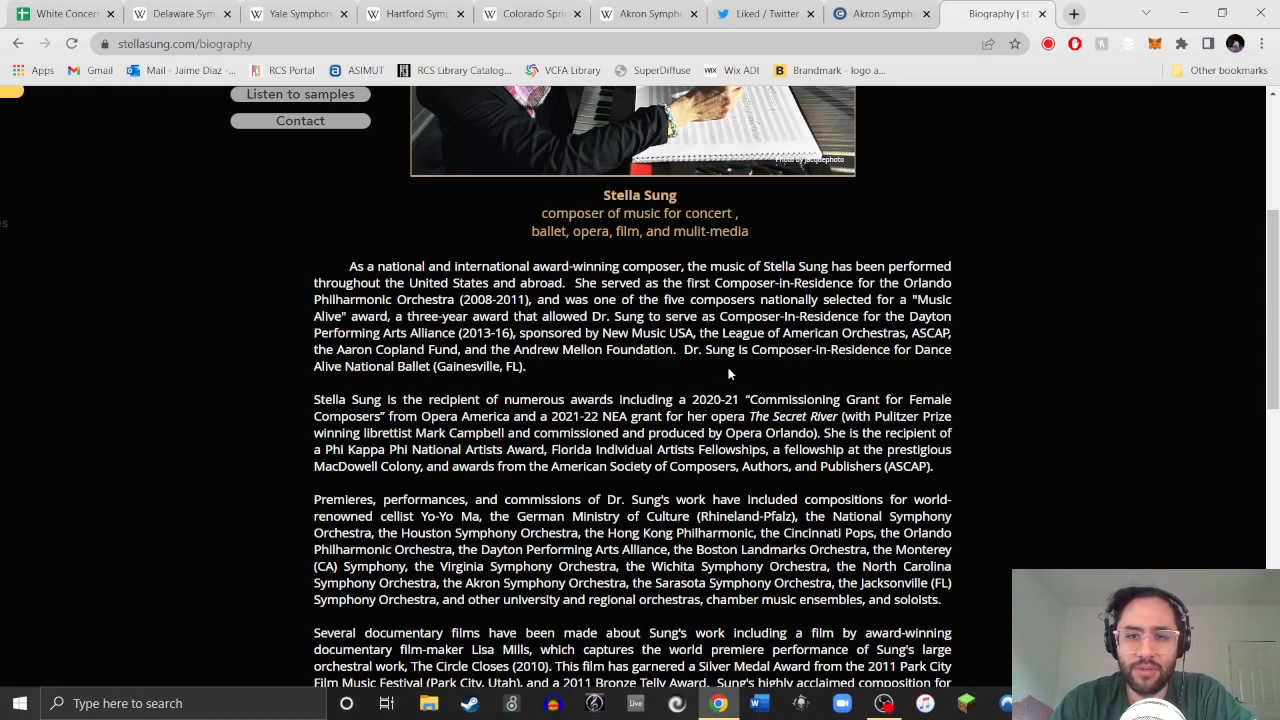
mouse_move(726, 384)
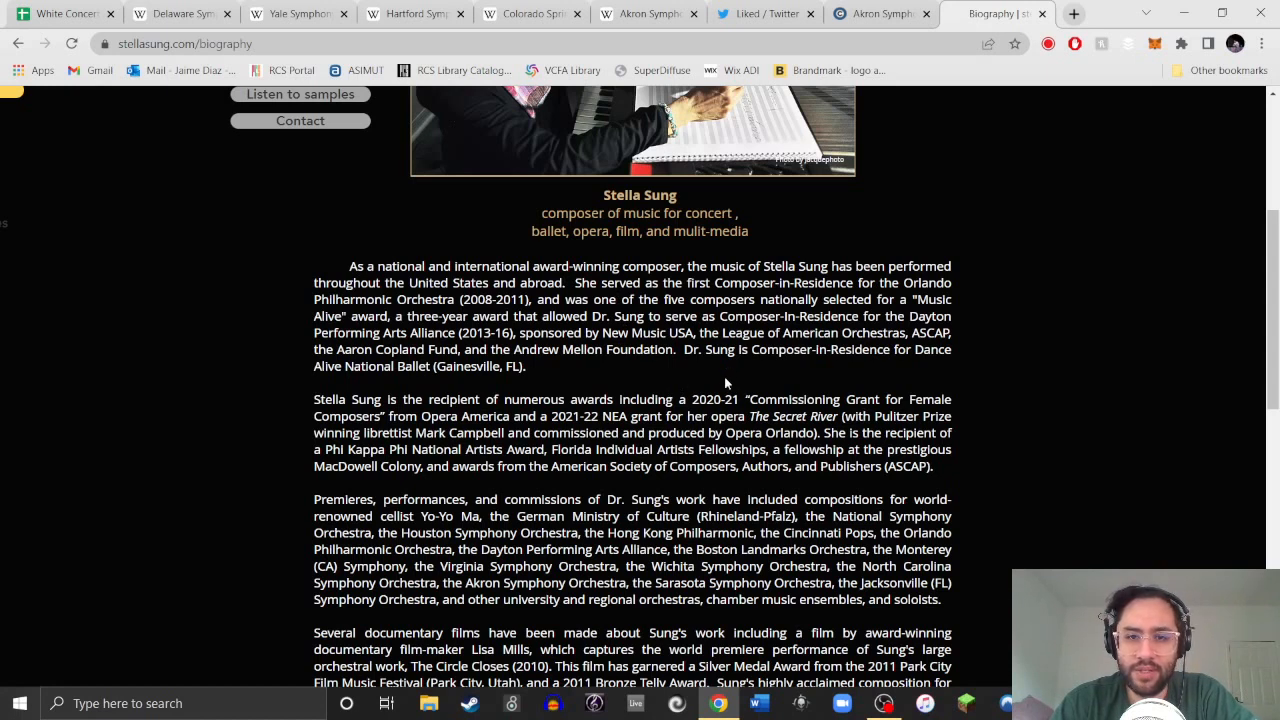
scroll(down, 3)
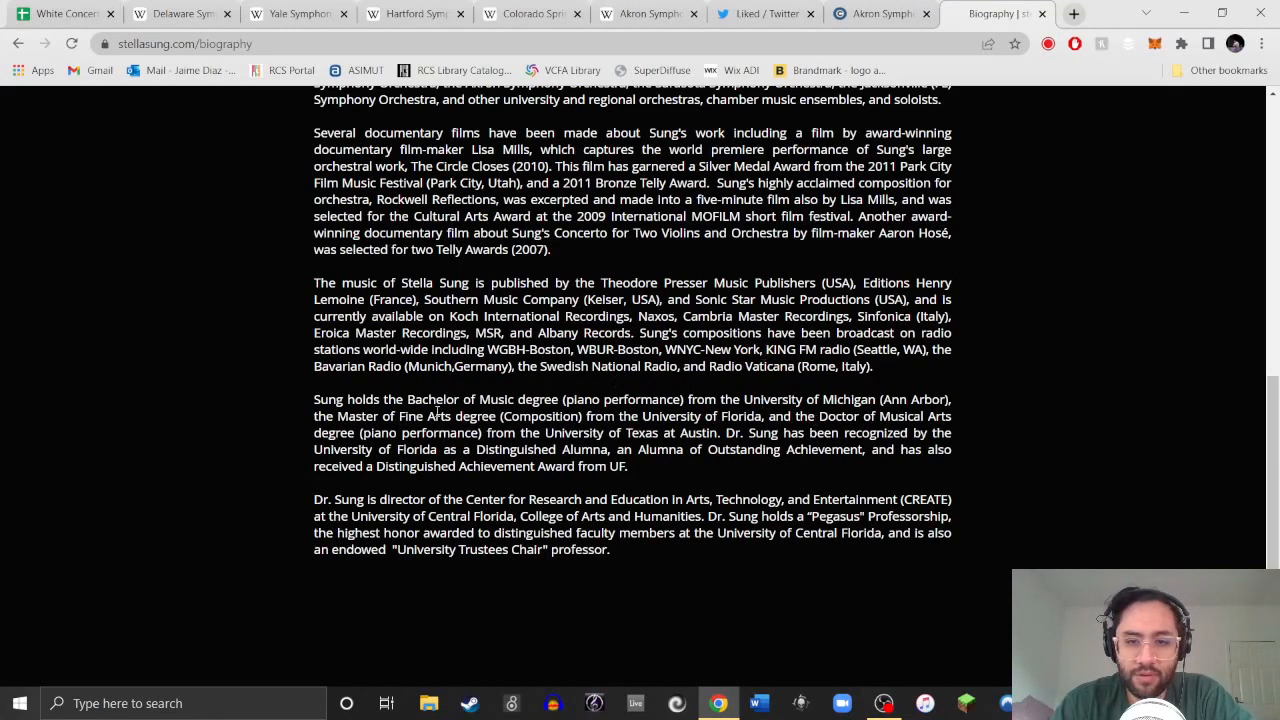
click(876, 12)
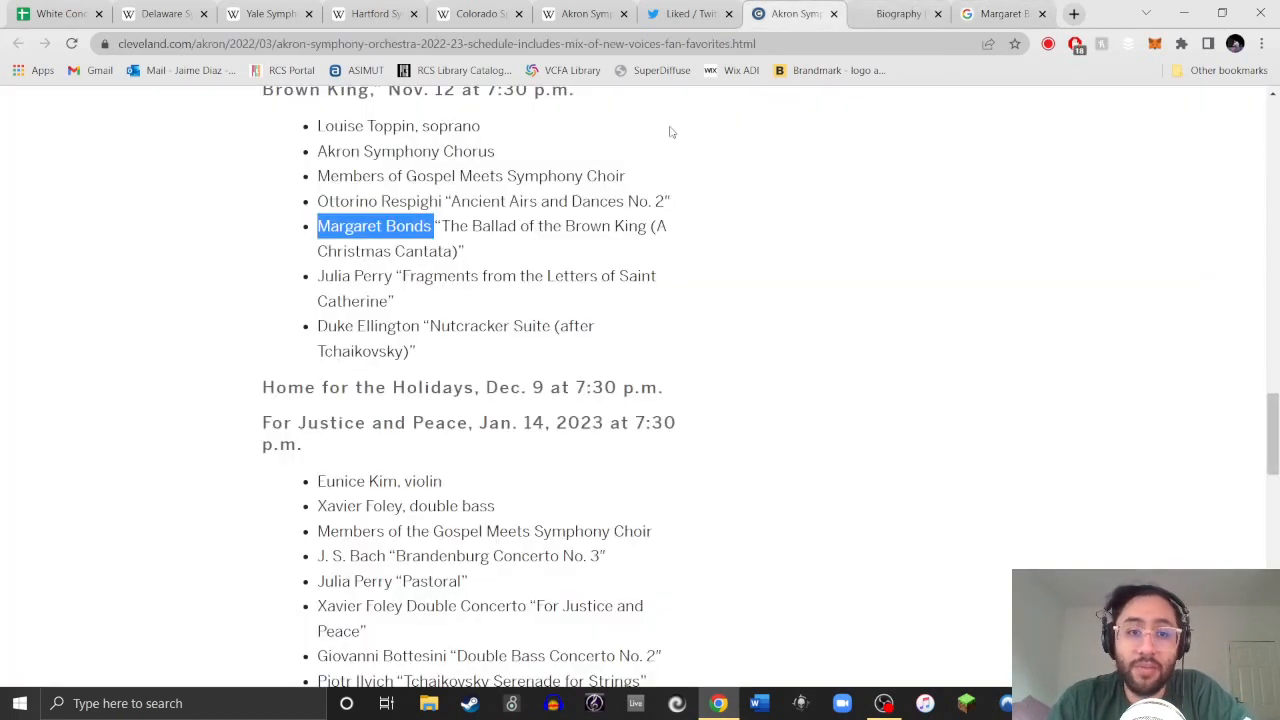
Scroll through the Brown King and holiday concert listings around Margaret Bonds' cantata.
scroll(down, 3)
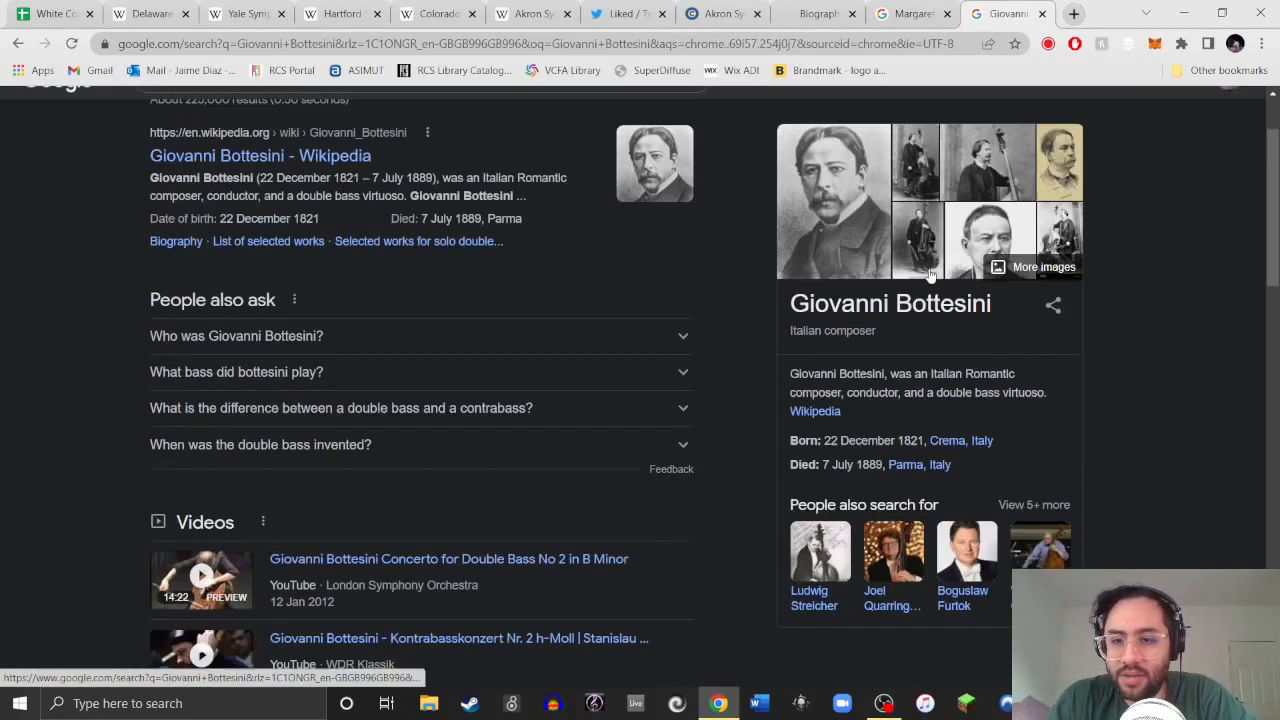
Switch to the Google results tab for Giovanni Bottesini.
click(790, 12)
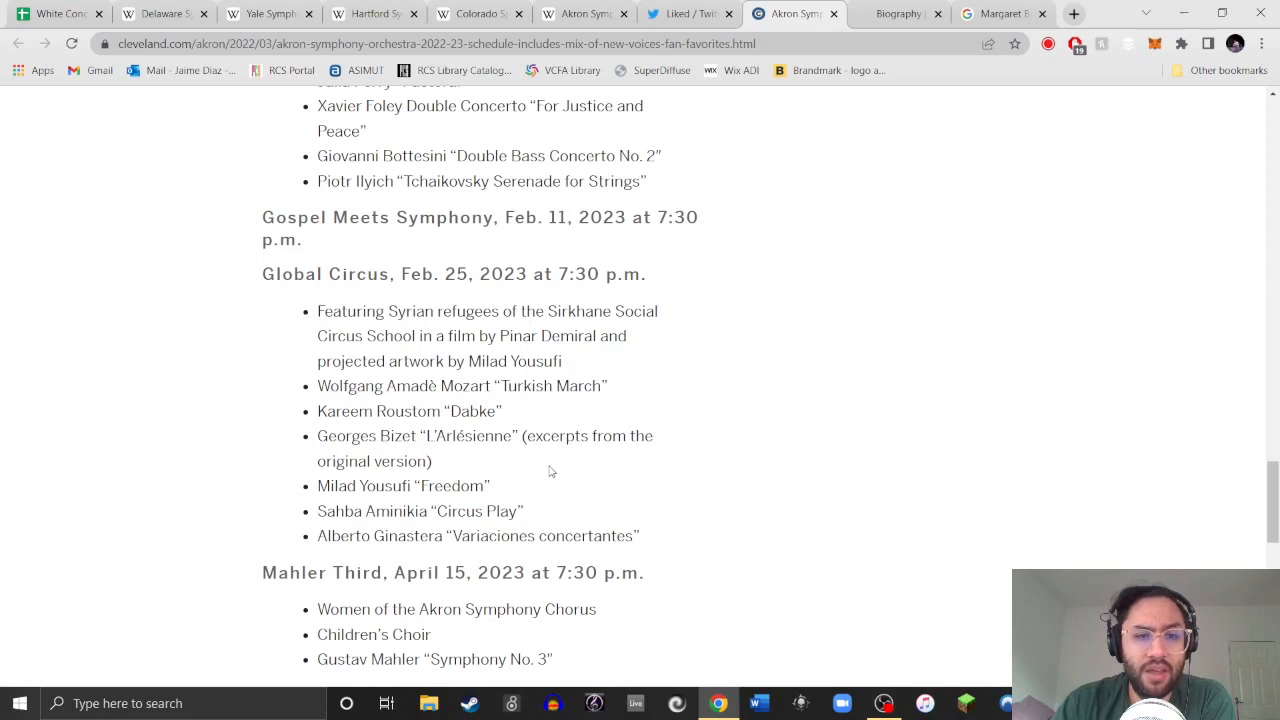
Review the Global Circus program and search for composer Kareem Roustom.
scroll(down, 3)
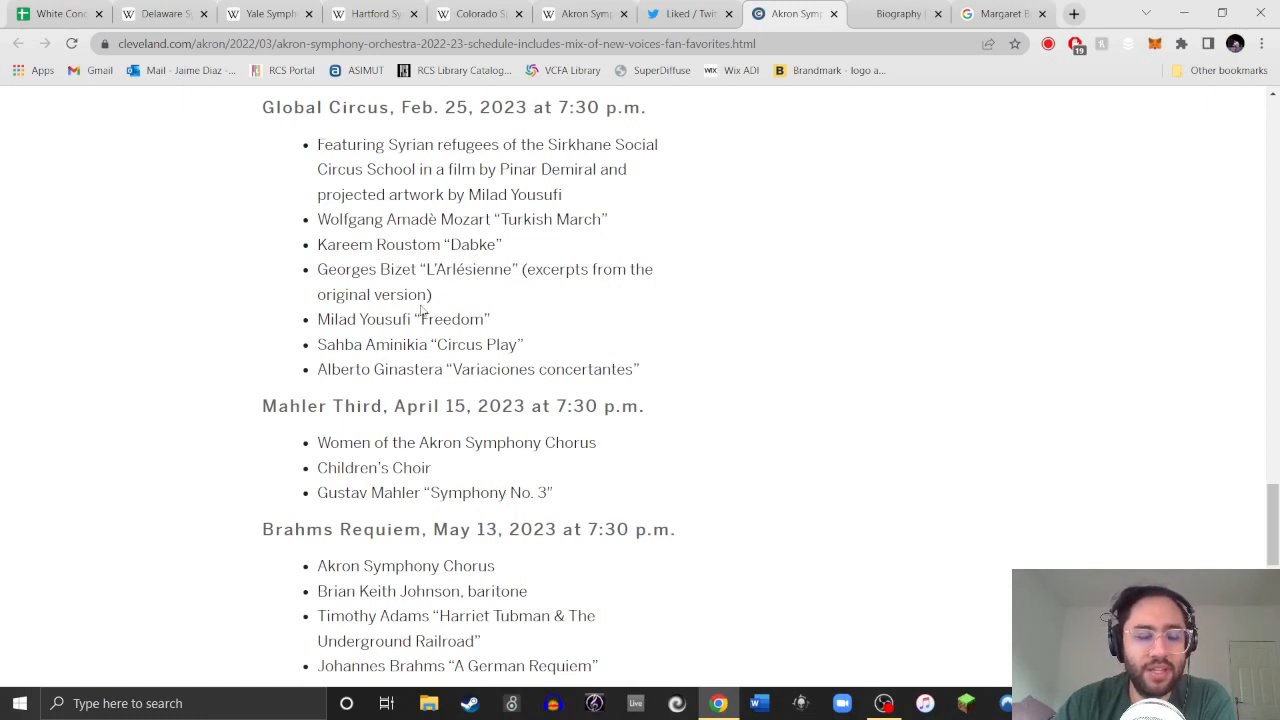
text(Kareem Roustom)
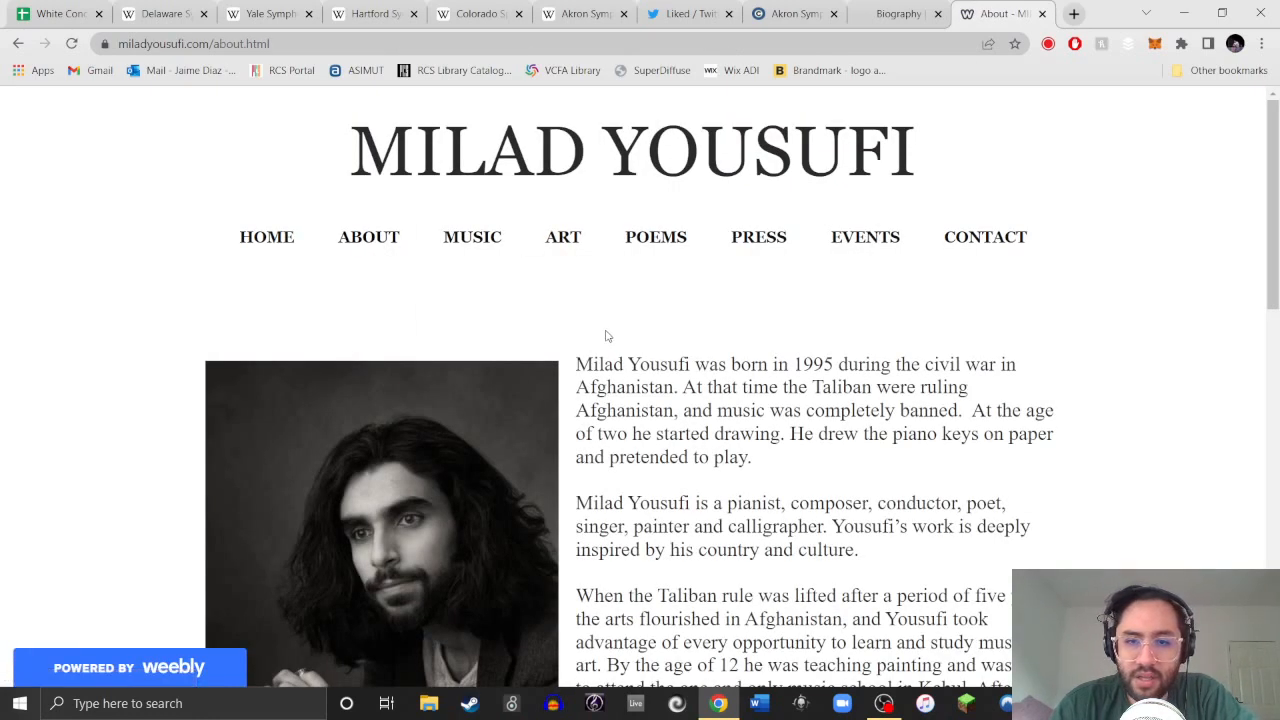
Switch to the tab with Milad Yousufi's About page biography.
click(790, 12)
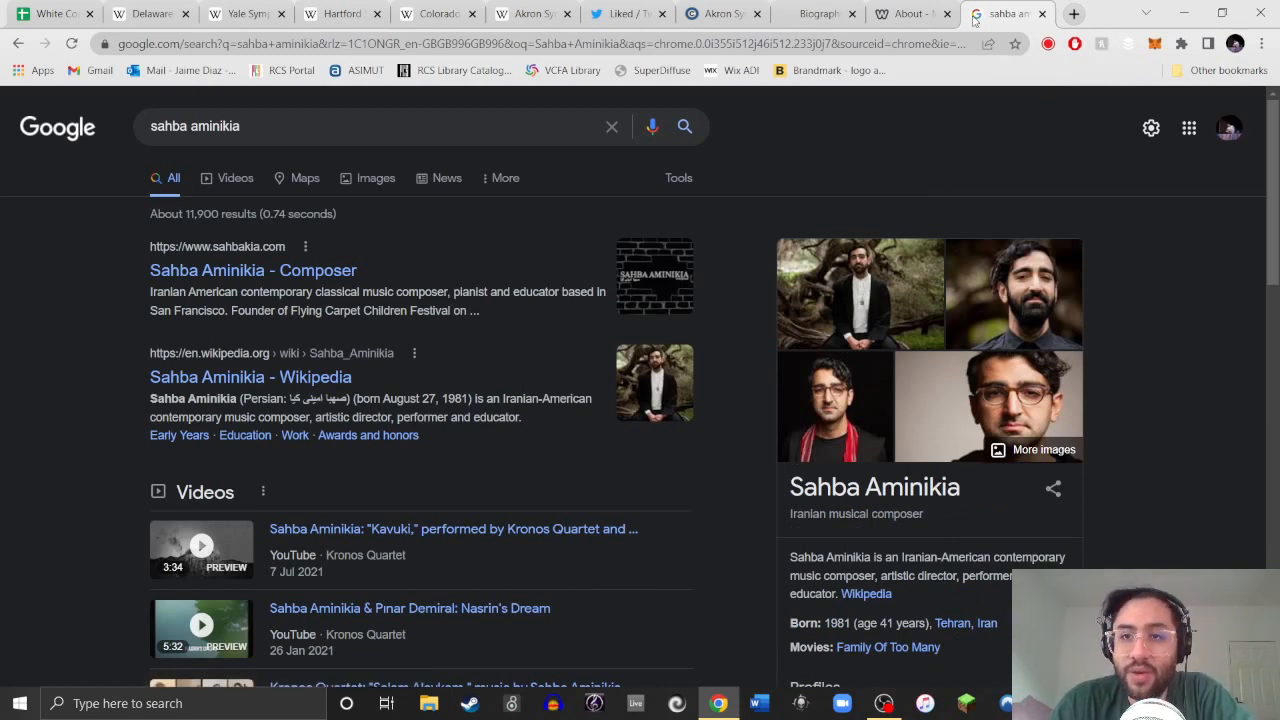
Switch to the Google results tab for Sahba Aminikia.
click(640, 12)
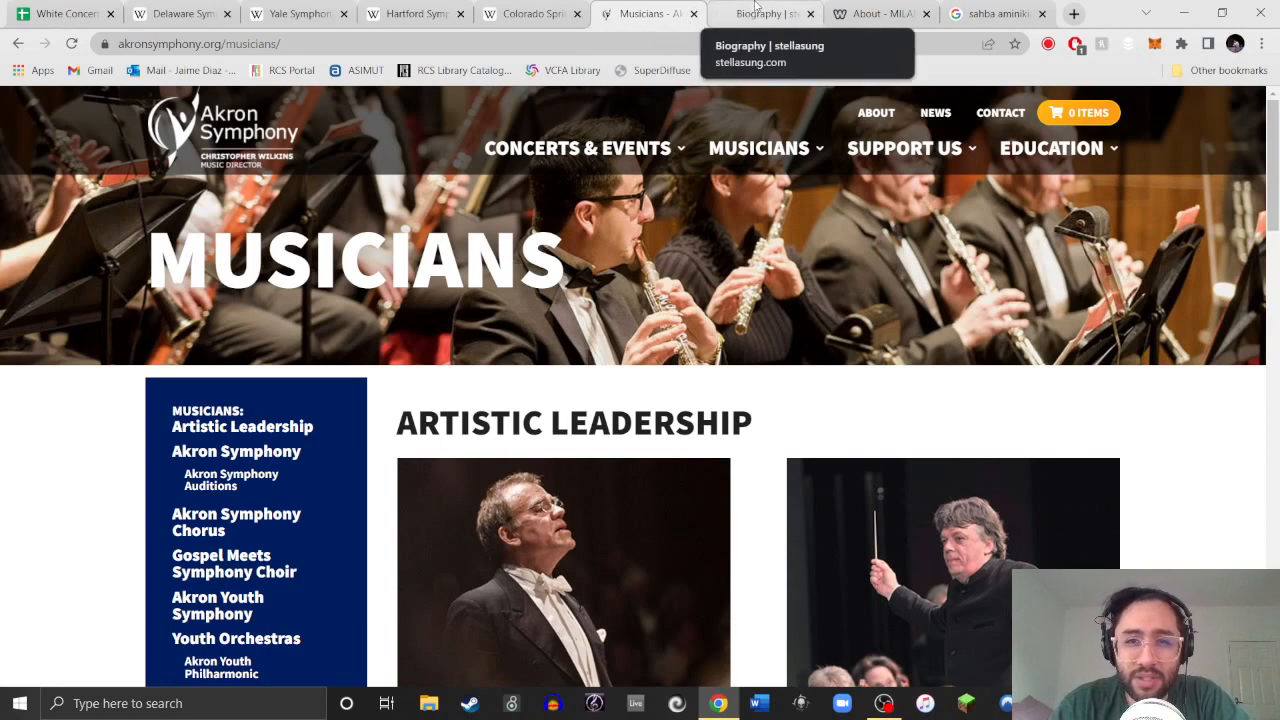
Switch to the Akron Symphony tab showing its Musicians page.
click(180, 12)
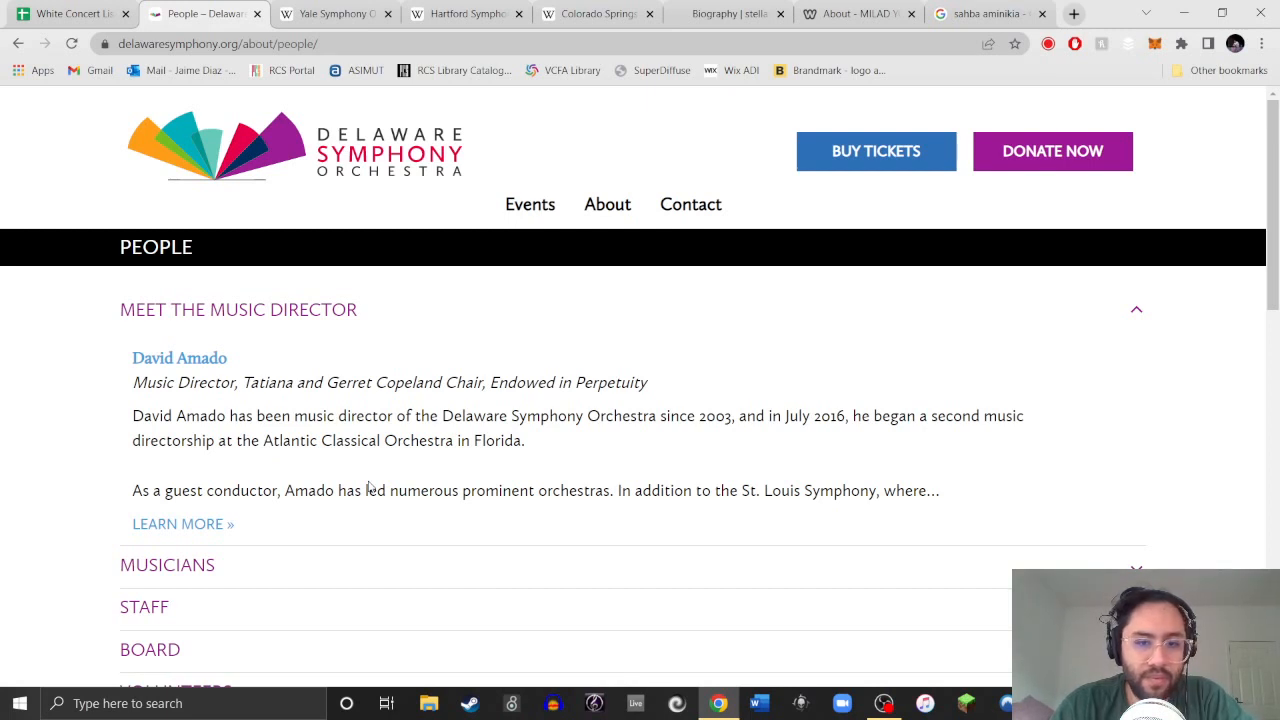
Scroll the Delaware Symphony People page to the Meet the Music Director section.
scroll(down, 3)
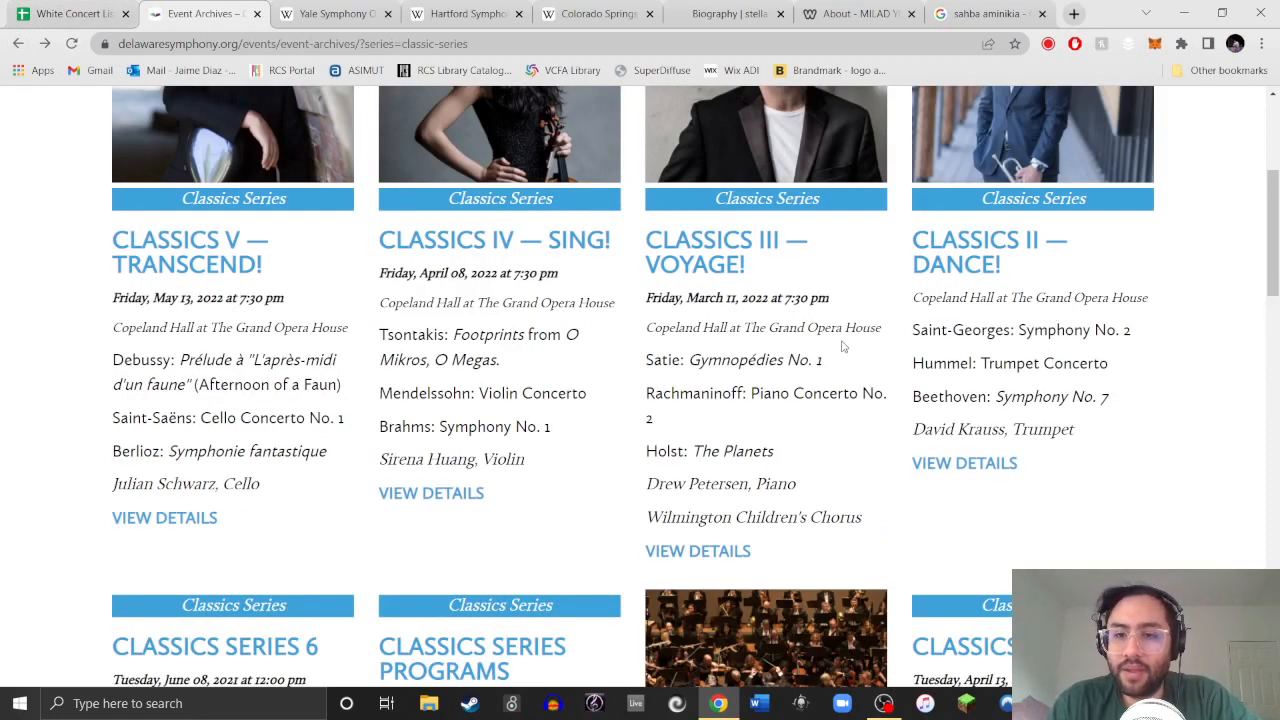
Scroll through the archived Classics Series concert listings and their programs.
scroll(down, 3)
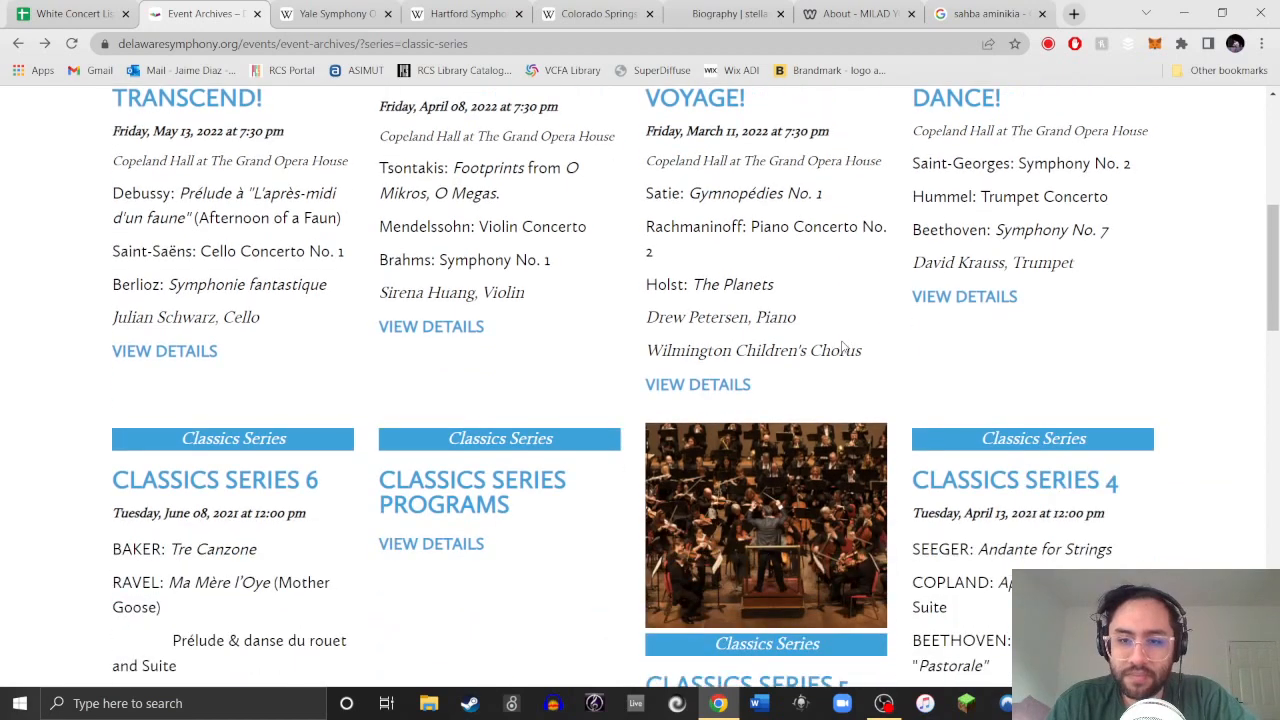
scroll(down, 3)
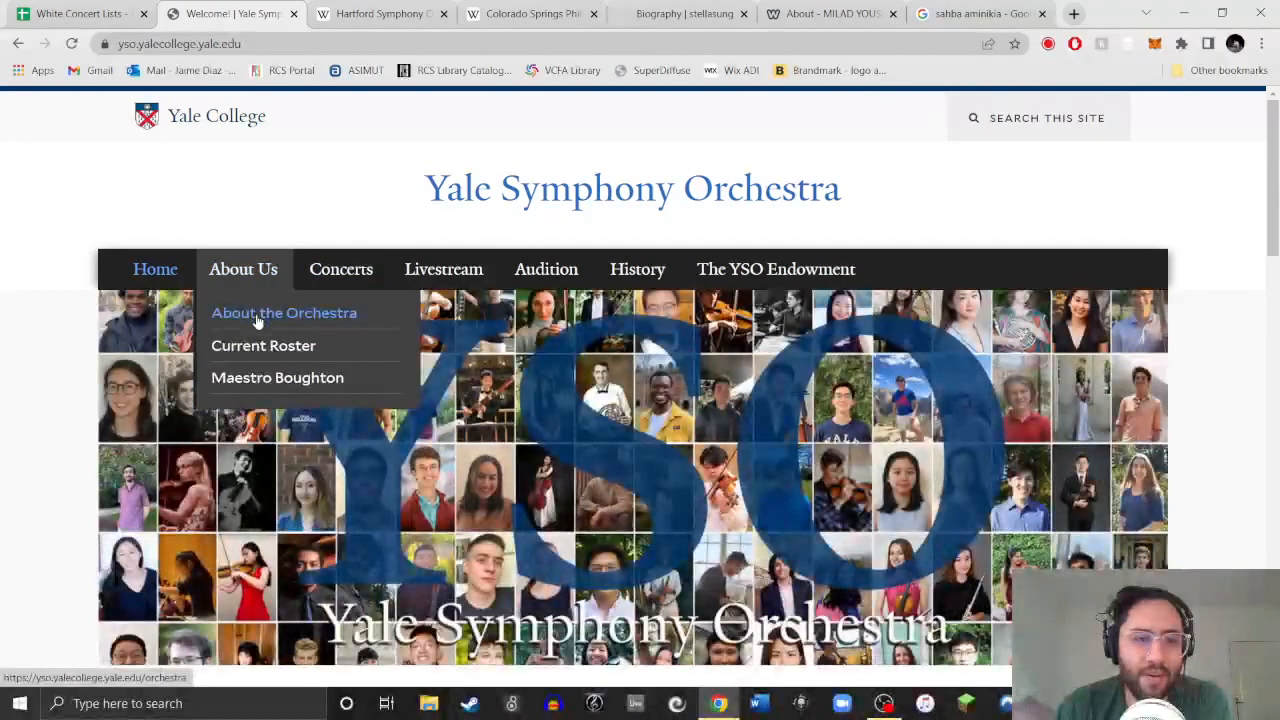
View the Maestro William Boughton page under About Us and read down it.
click(276, 376)
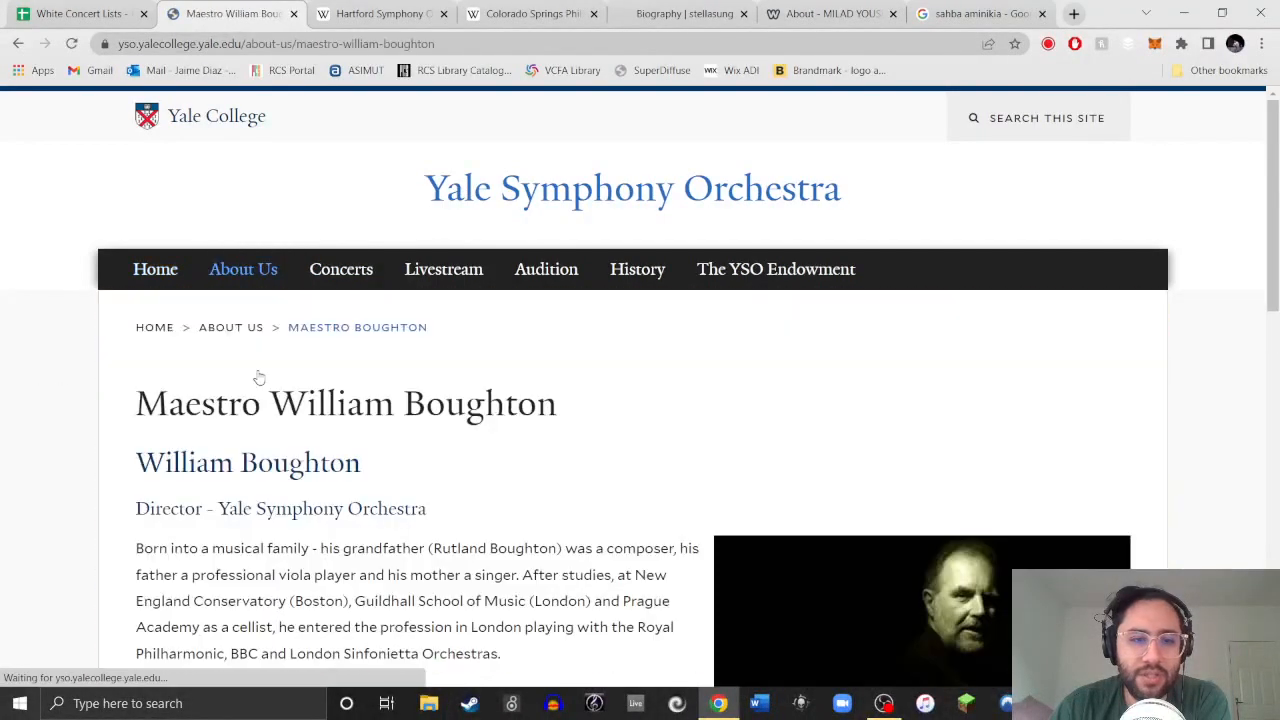
scroll(down, 3)
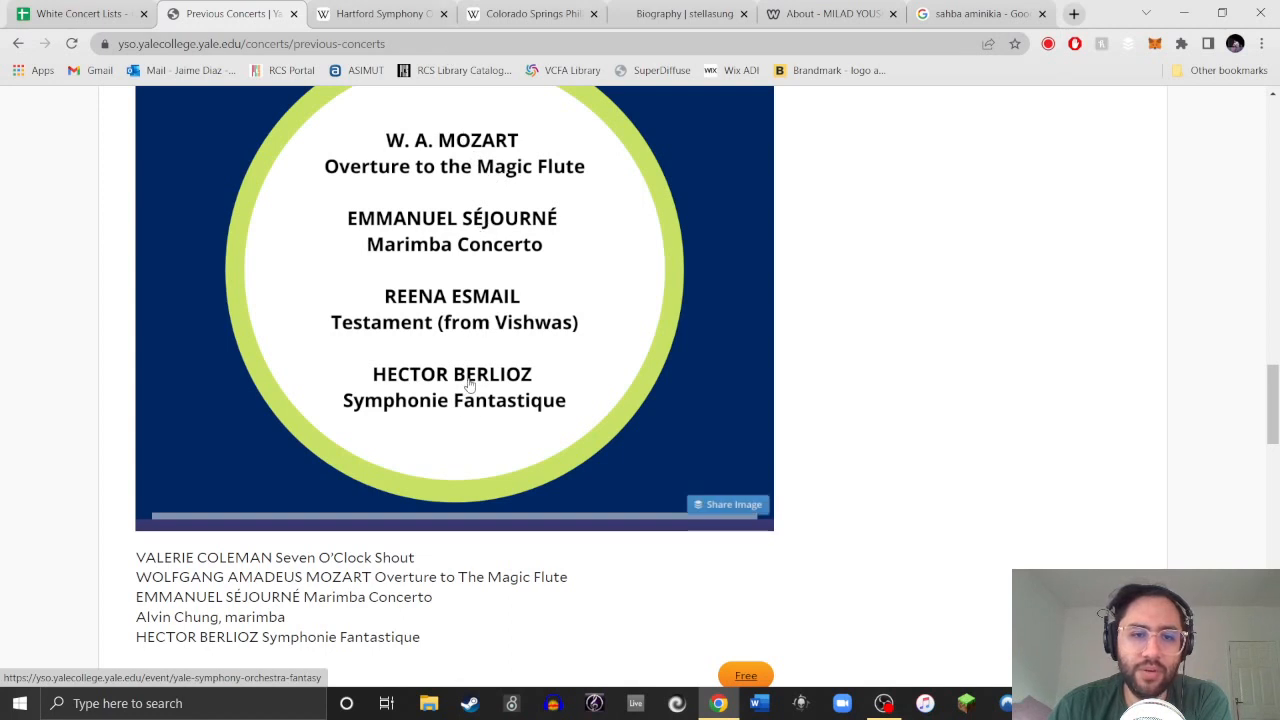
Scroll past the Mozart, Séjourné, Esmail and Berlioz program to the Halloween Show listing.
scroll(down, 3)
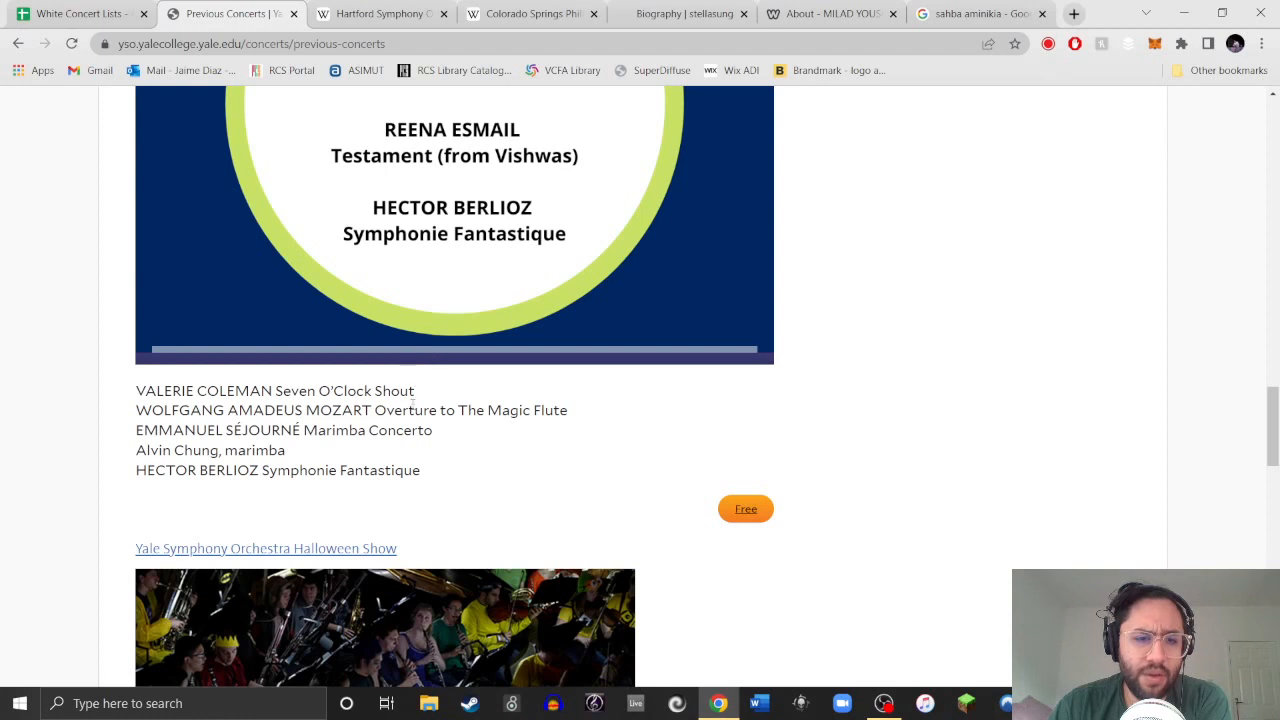
scroll(down, 3)
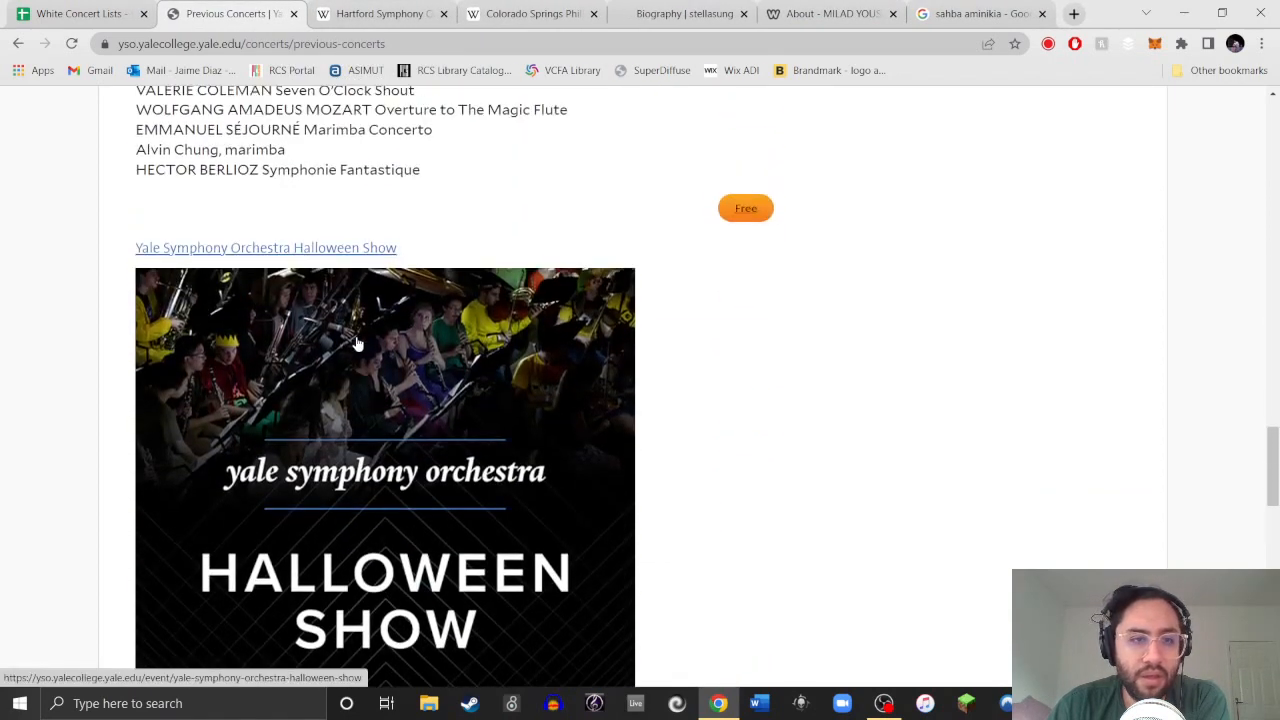
click(264, 12)
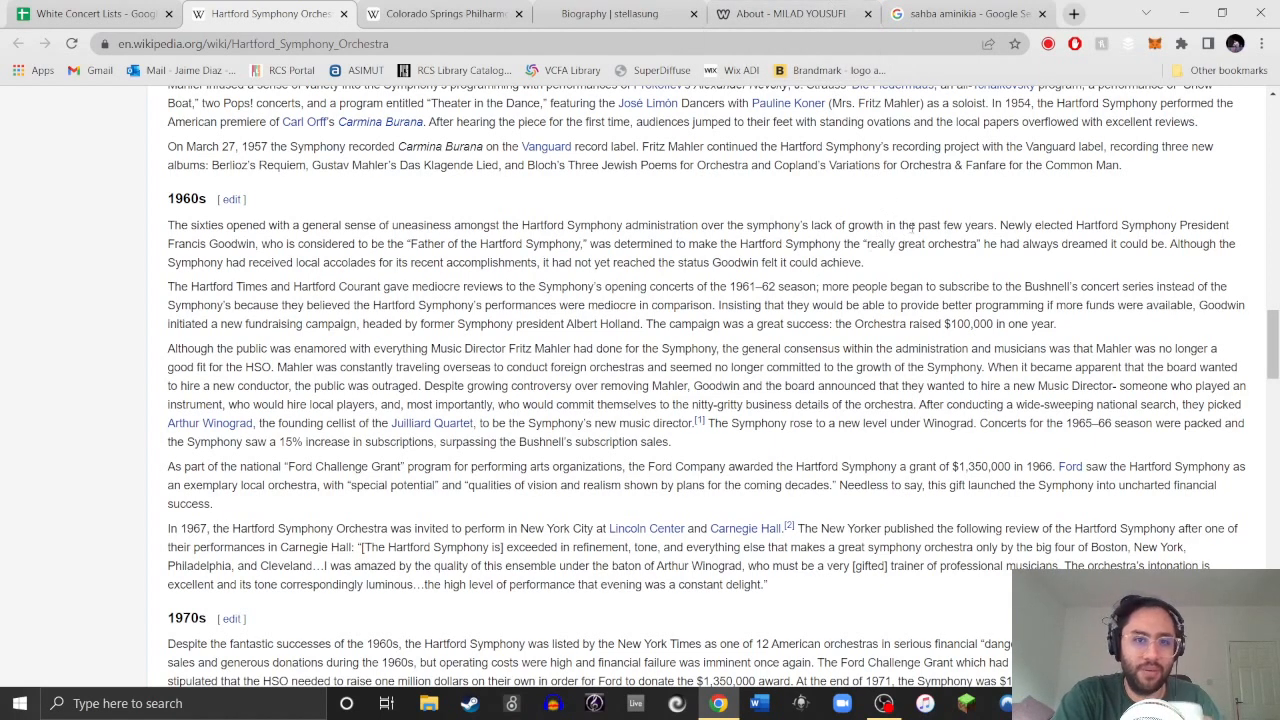
Scroll the Hartford Symphony Orchestra article down to its 1960s history section.
scroll(down, 3)
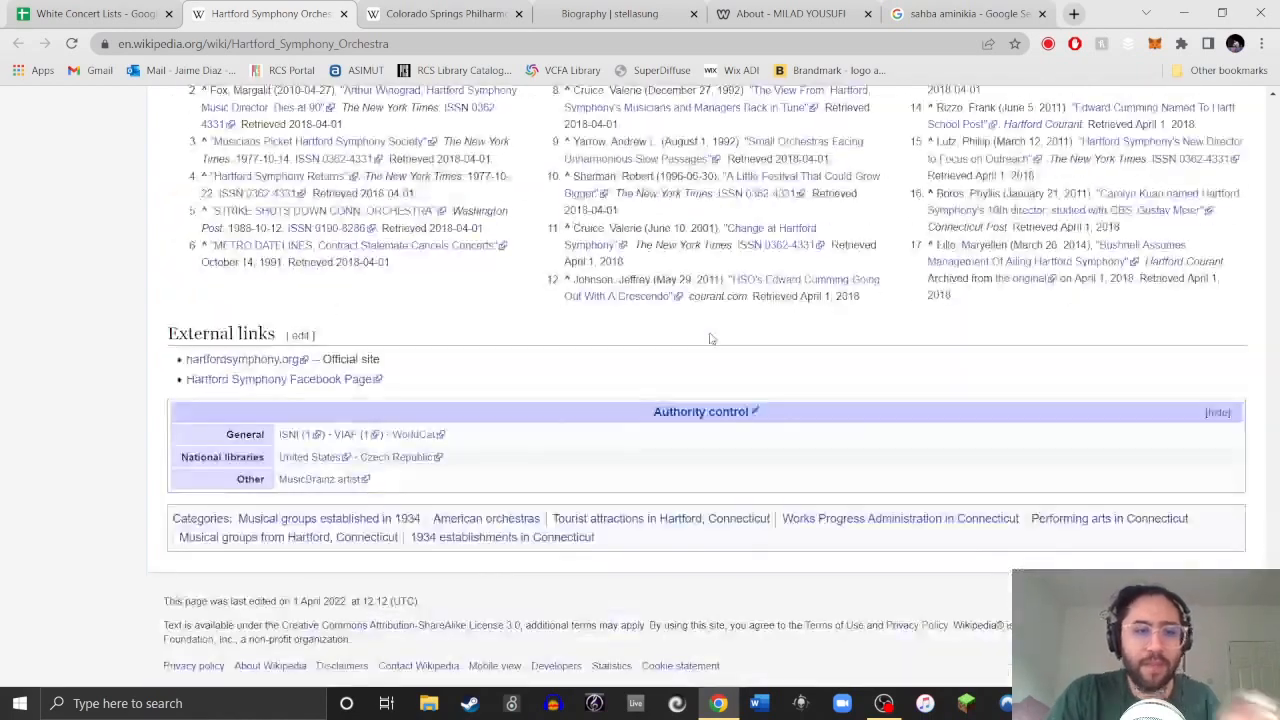
Follow the hartfordsymphony.org Official site link from the Wikipedia article's External links.
click(244, 360)
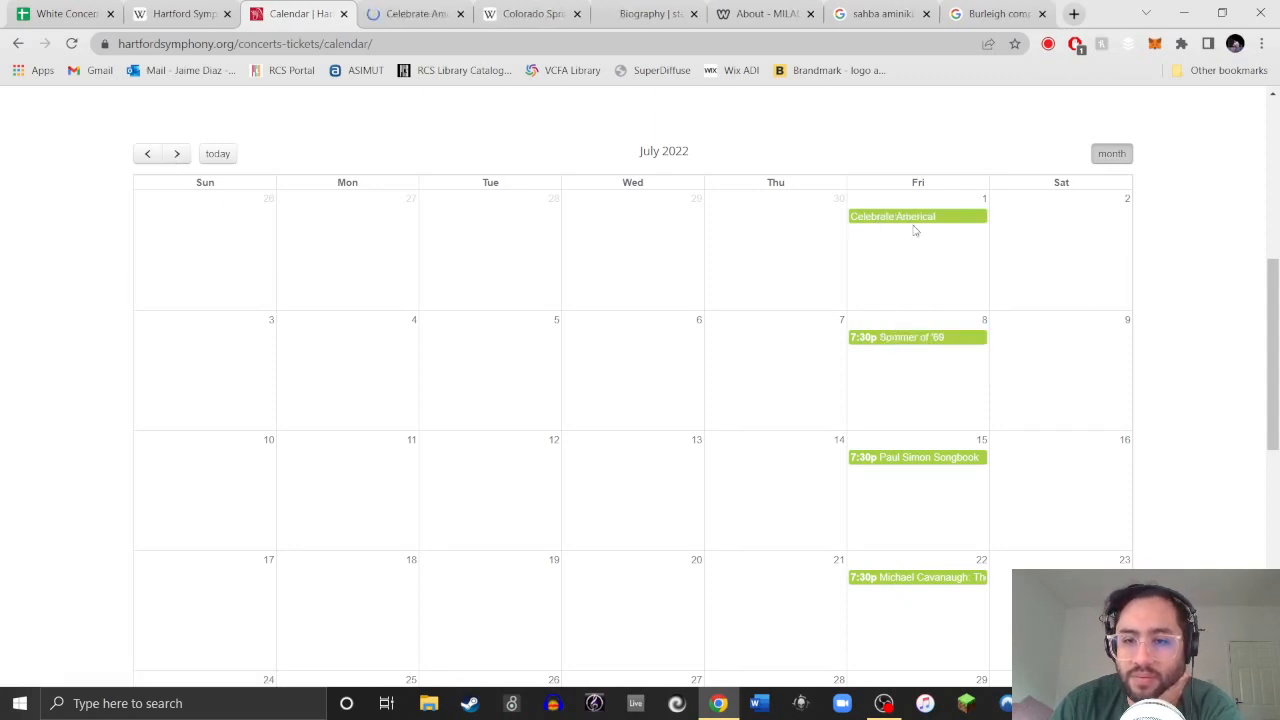
Show the Celebrate America concert details from July 1 in the calendar.
click(892, 216)
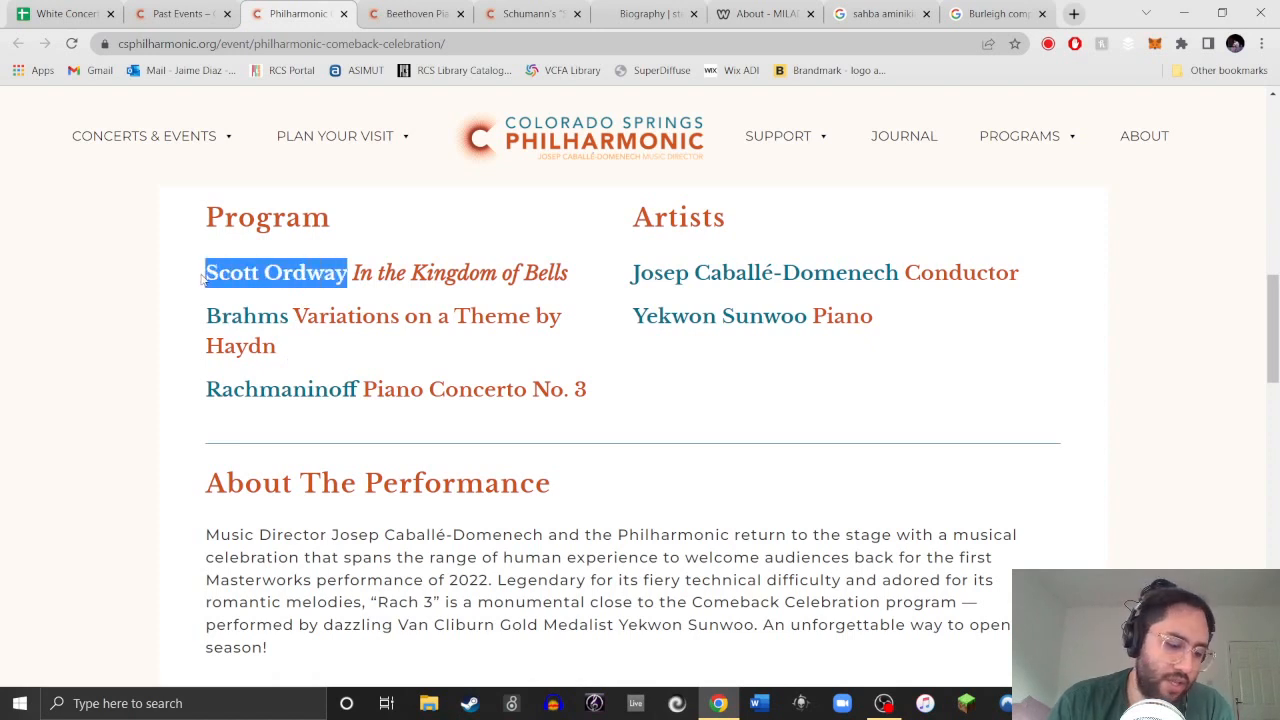
Start a web search for composer Scott Ordway from the Comeback Celebration program.
click(1072, 14)
text(illuminate women's music)
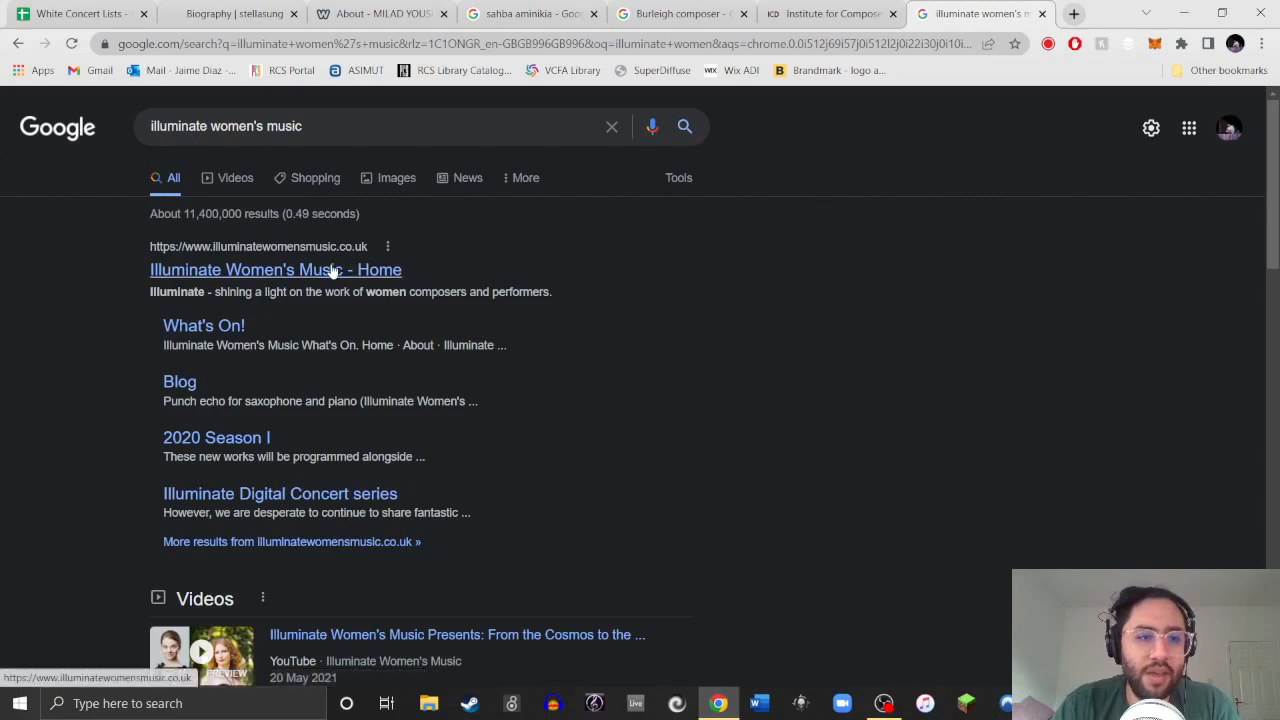
Go to the Illuminate Women's Music home page from the Google results.
click(276, 268)
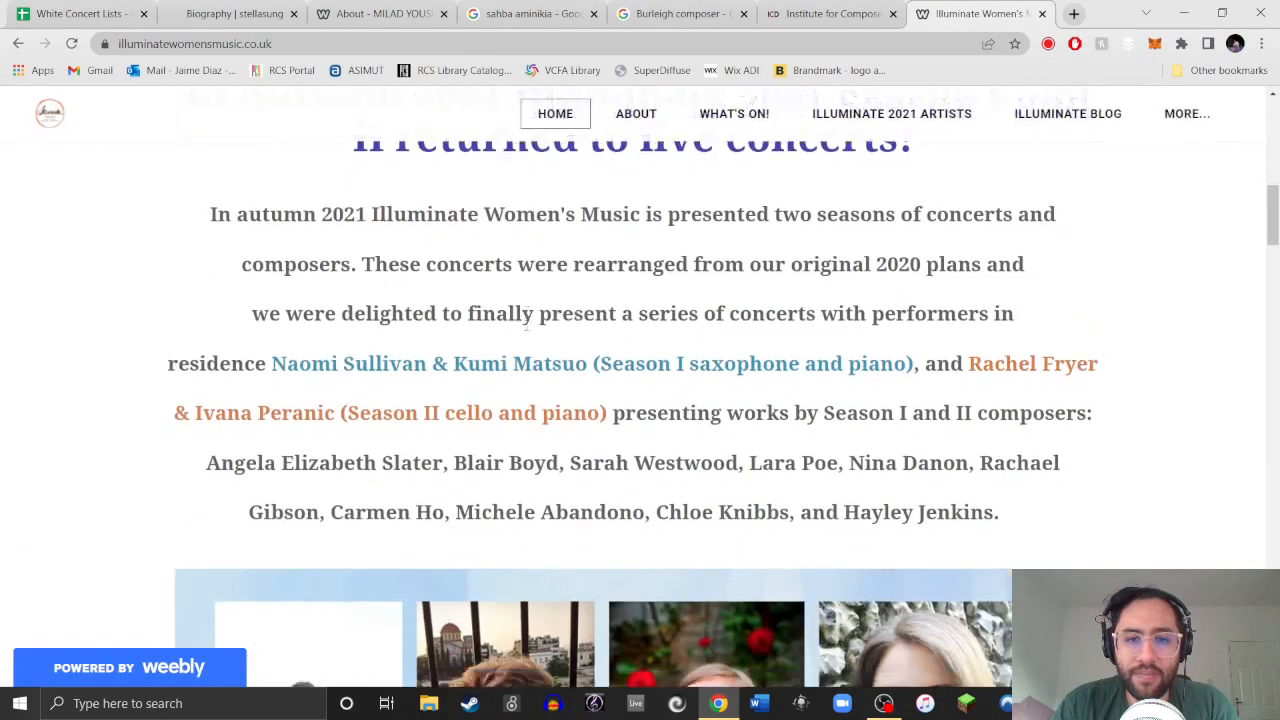